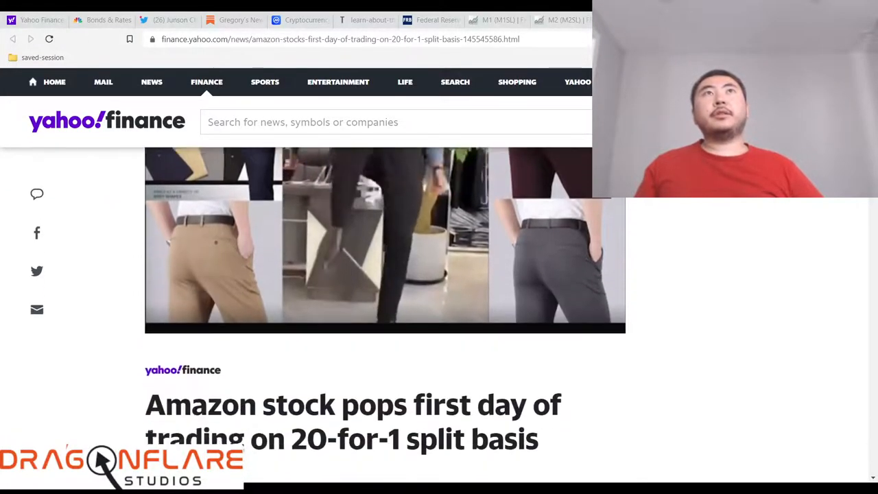
Read through the Amazon stock split article from top to bottom.
{"action": "scroll", "scroll_direction": "down", "scroll_amount": 3}
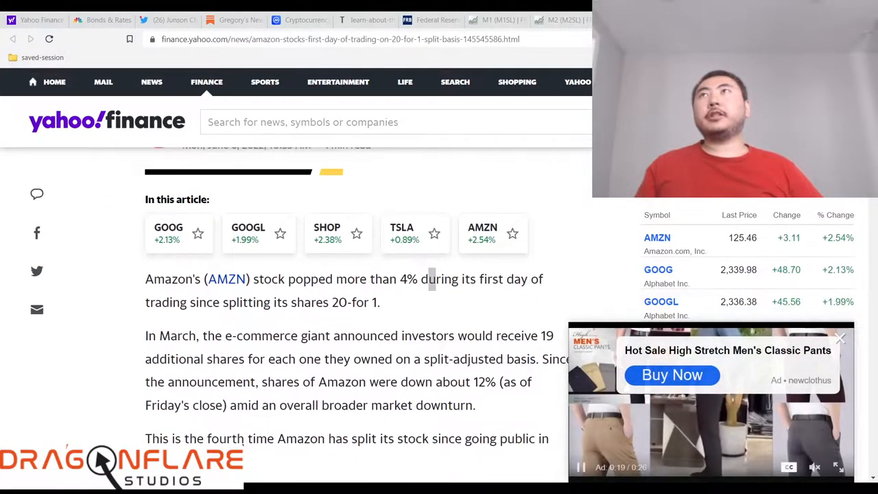
{"action": "scroll", "scroll_direction": "up", "scroll_amount": 3}
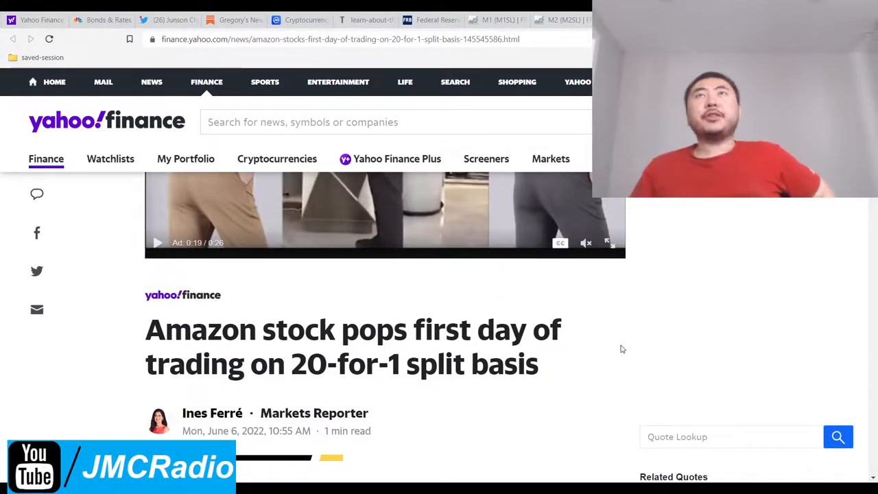
{"action": "scroll", "scroll_direction": "down", "scroll_amount": 3}
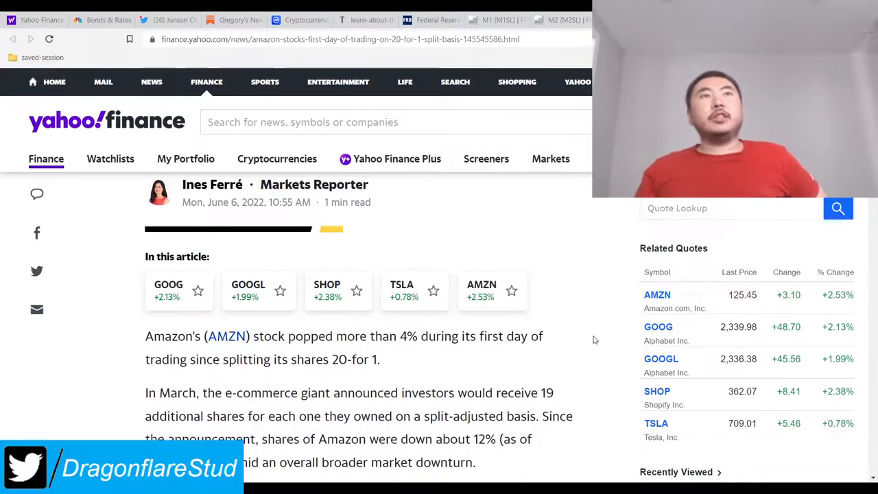
{"action": "scroll", "scroll_direction": "down", "scroll_amount": 3}
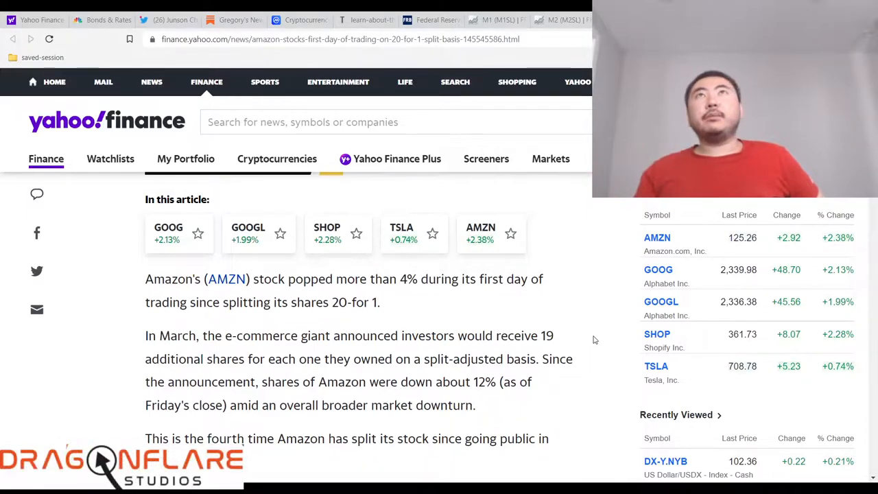
{"action": "scroll", "scroll_direction": "down", "scroll_amount": 3}
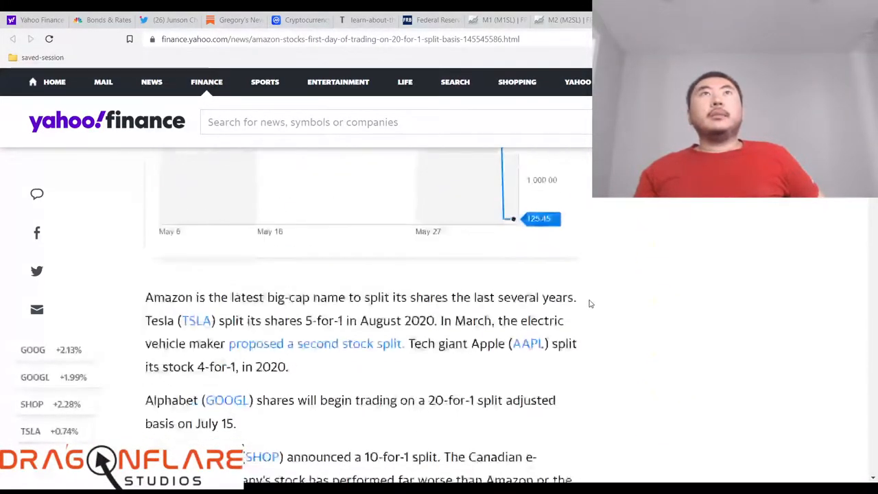
{"action": "scroll", "scroll_direction": "up", "scroll_amount": 3}
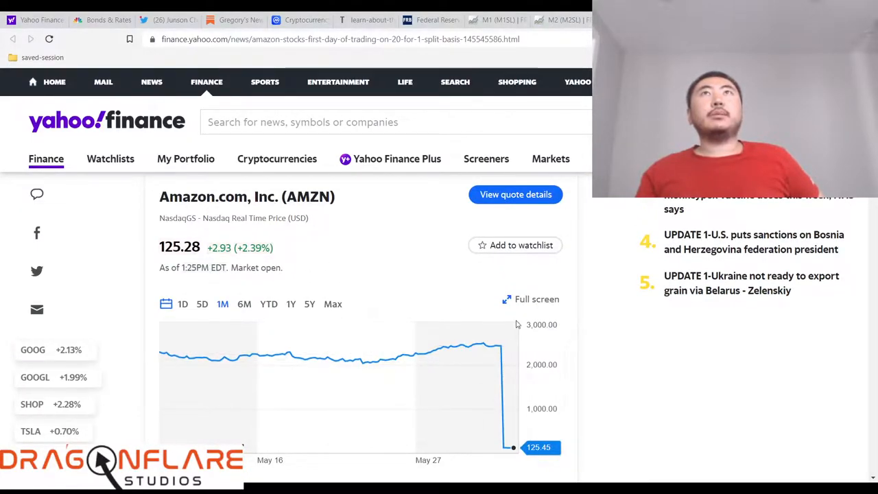
{"action": "scroll", "scroll_direction": "down", "scroll_amount": 3}
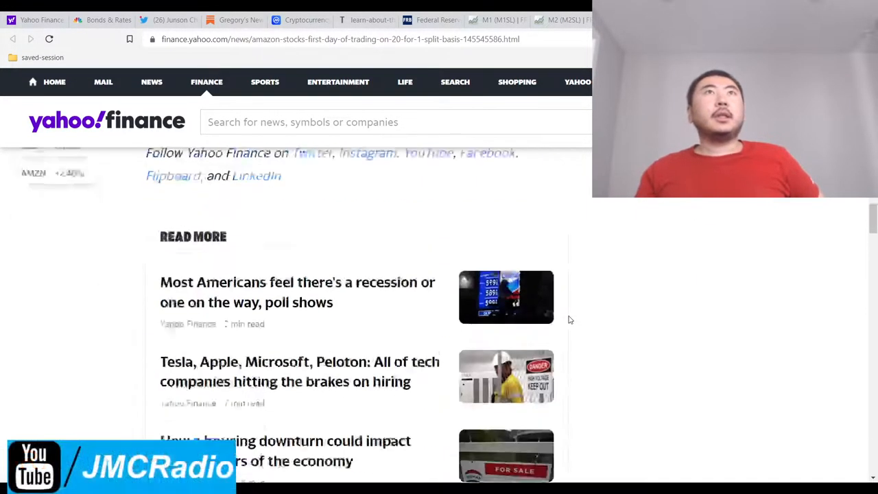
{"action": "scroll", "scroll_direction": "up", "scroll_amount": 3}
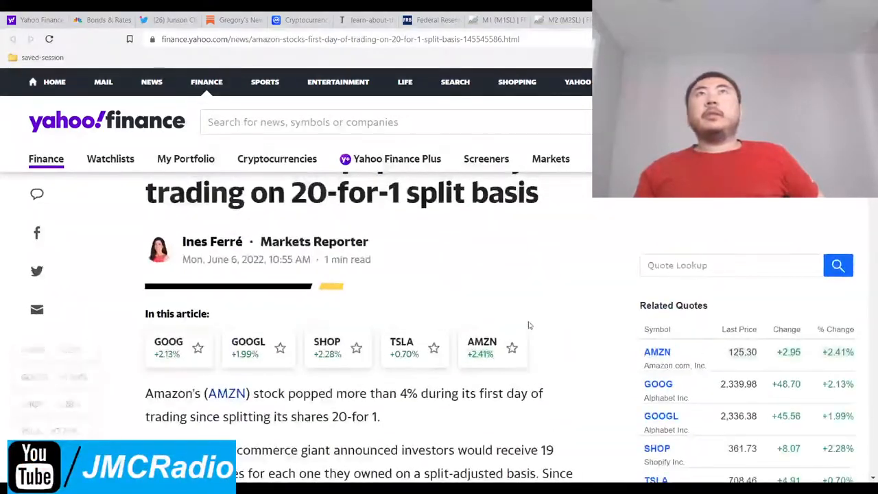
{"action": "scroll", "scroll_direction": "down", "scroll_amount": 3}
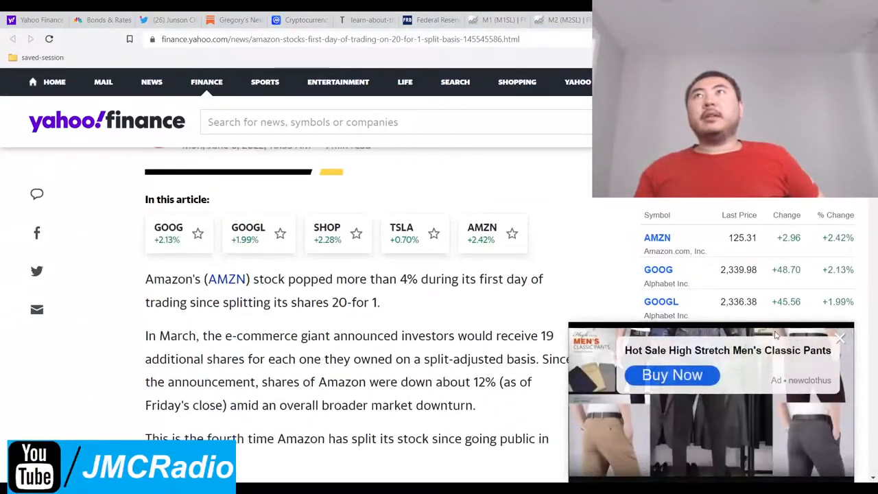
{"action": "left_click", "coordinate": [672, 375]}
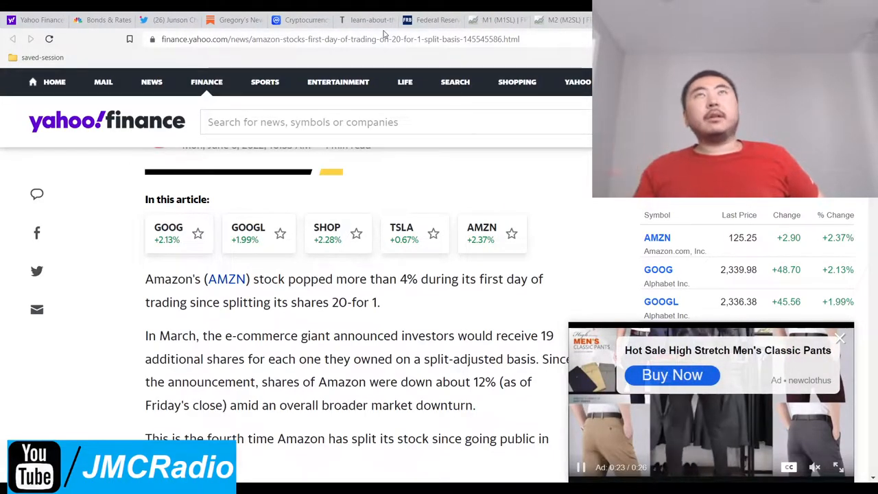
Bring up the Yahoo Finance homepage and look over the index bar and top headlines.
{"action": "left_click", "coordinate": [839, 337]}
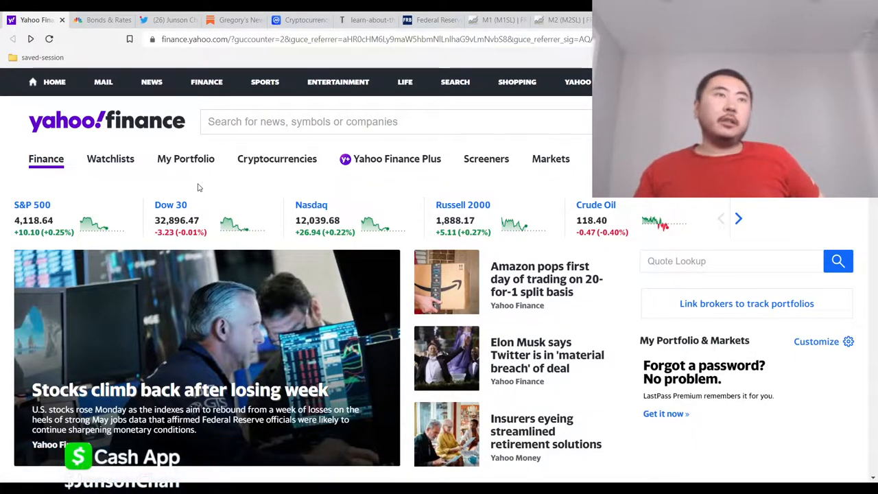
{"action": "scroll", "scroll_direction": "down", "scroll_amount": 3}
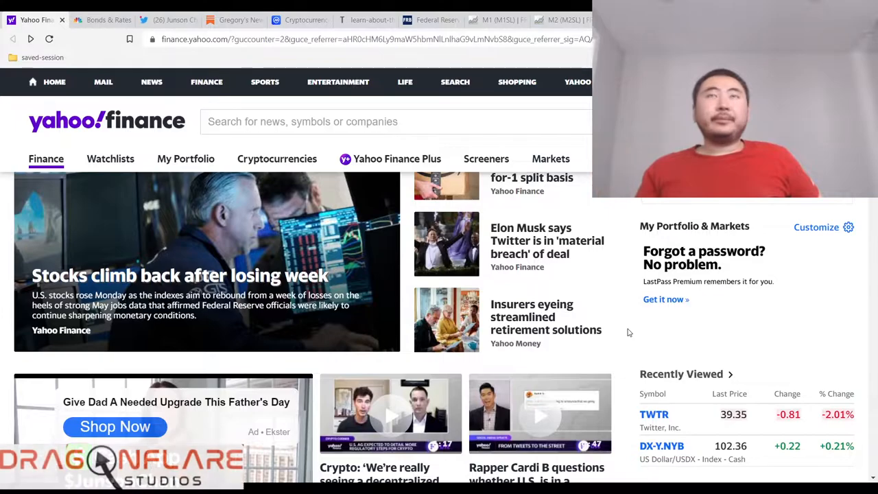
{"action": "scroll", "scroll_direction": "up", "scroll_amount": 3}
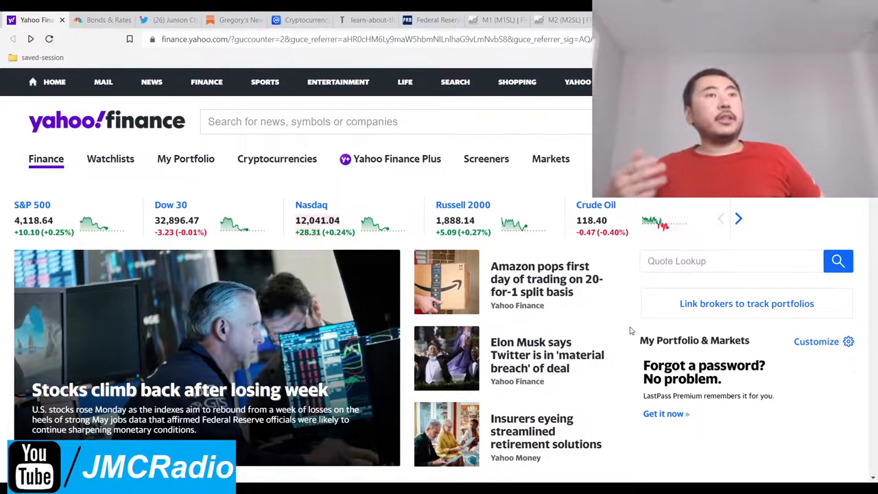
{"action": "scroll", "scroll_direction": "down", "scroll_amount": 3}
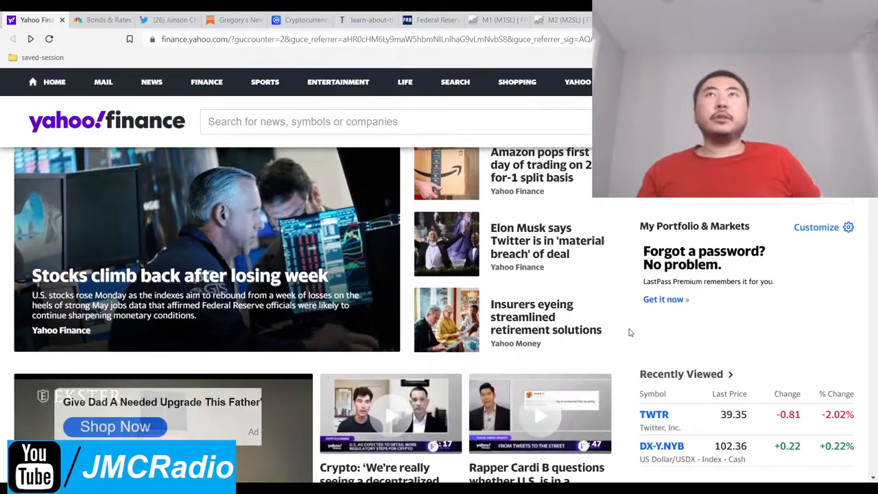
{"action": "left_click", "coordinate": [541, 165]}
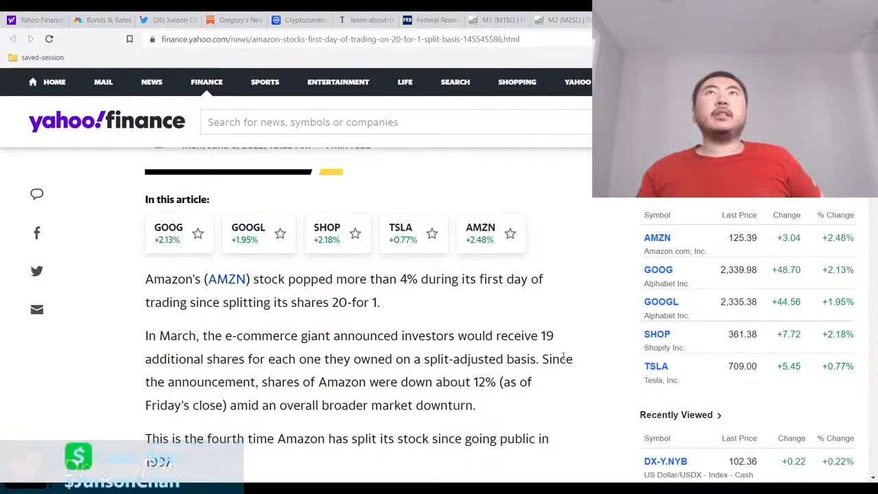
{"action": "scroll", "scroll_direction": "up", "scroll_amount": 3}
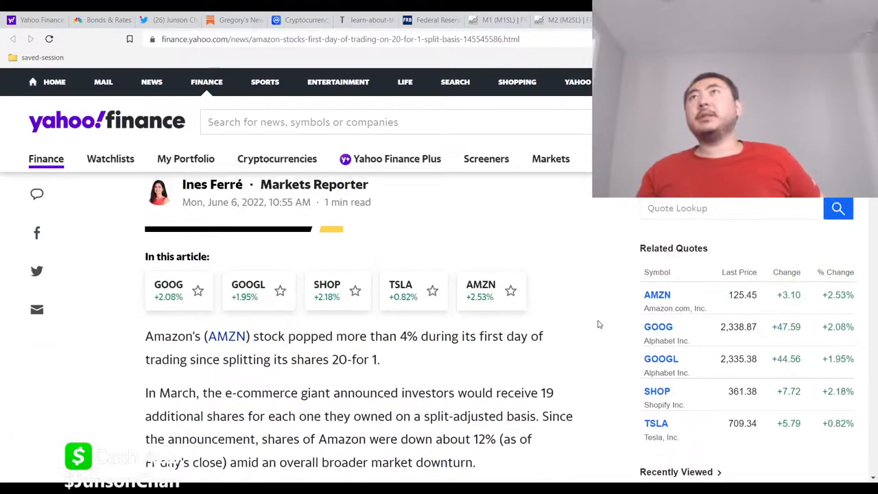
{"action": "scroll", "scroll_direction": "up", "scroll_amount": 3}
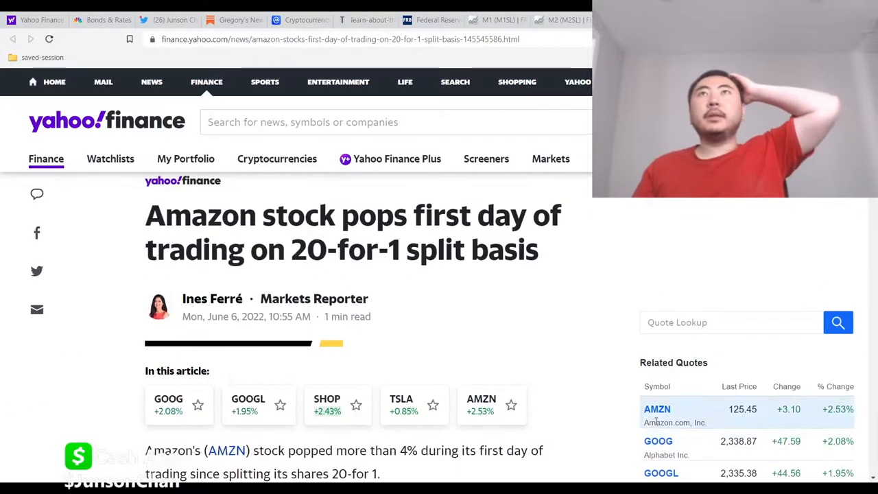
{"action": "scroll", "scroll_direction": "down", "scroll_amount": 3}
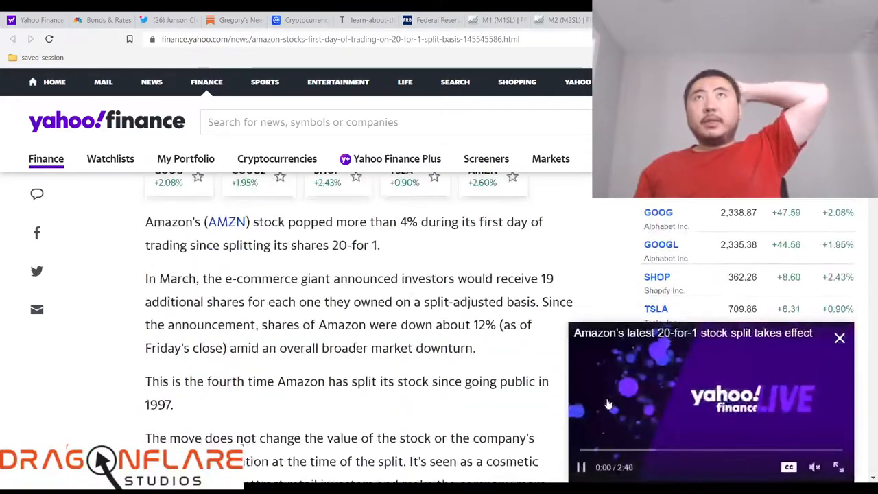
{"action": "left_click", "coordinate": [168, 19]}
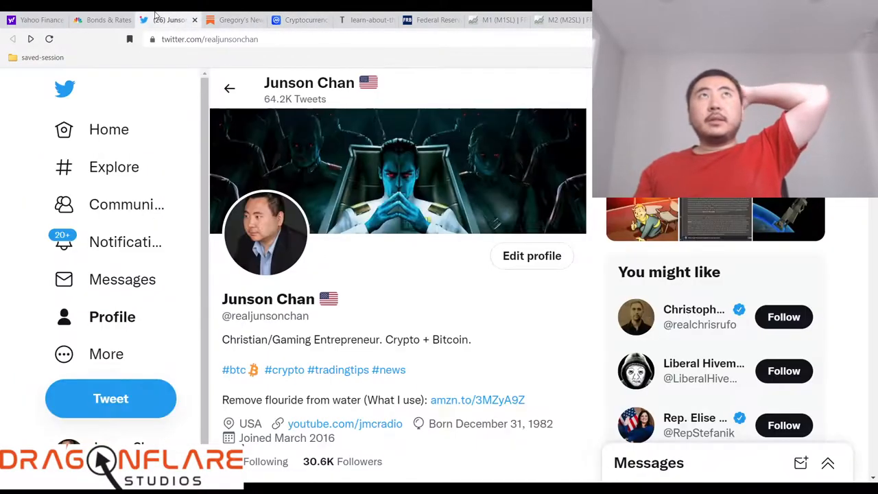
{"action": "left_click", "coordinate": [34, 19]}
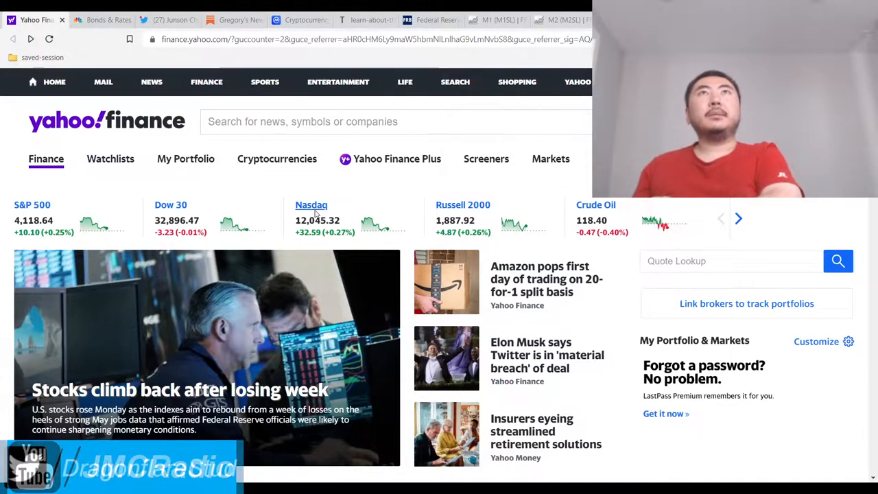
View the Nasdaq Composite quote page, then move on to the S&P 500 quote page.
{"action": "left_click", "coordinate": [311, 204]}
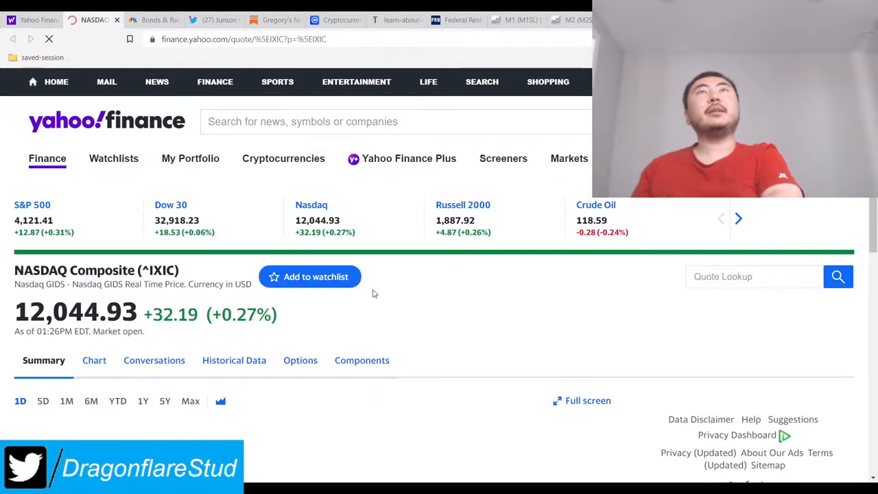
{"action": "scroll", "scroll_direction": "down", "scroll_amount": 3}
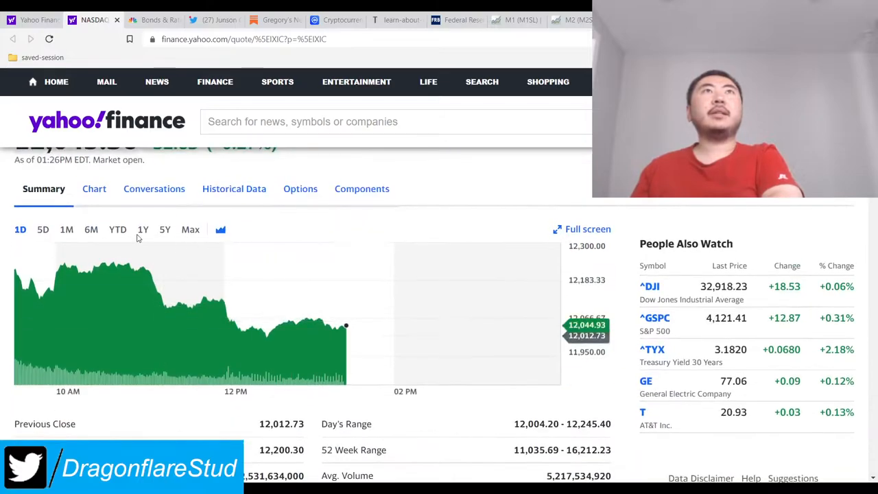
{"action": "left_click", "coordinate": [165, 229]}
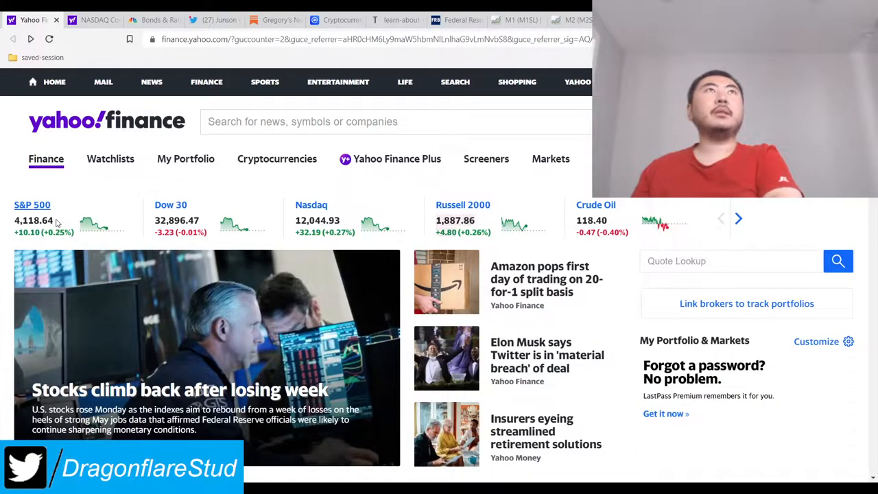
{"action": "left_click", "coordinate": [31, 205]}
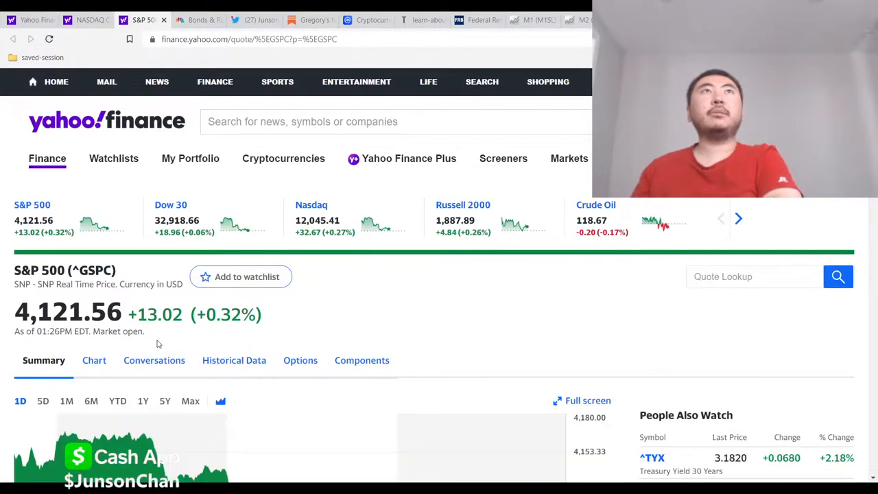
Show the S&P 500 summary chart over the 5Y range.
{"action": "left_click", "coordinate": [165, 401]}
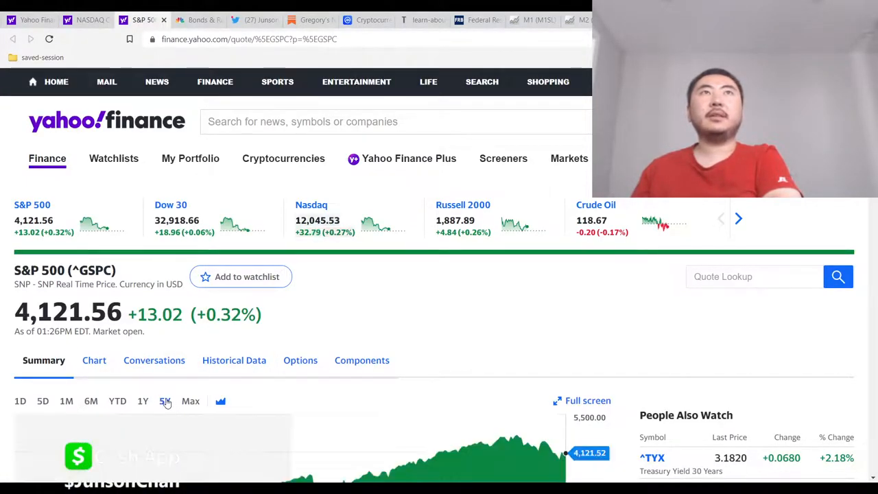
{"action": "left_click", "coordinate": [165, 400]}
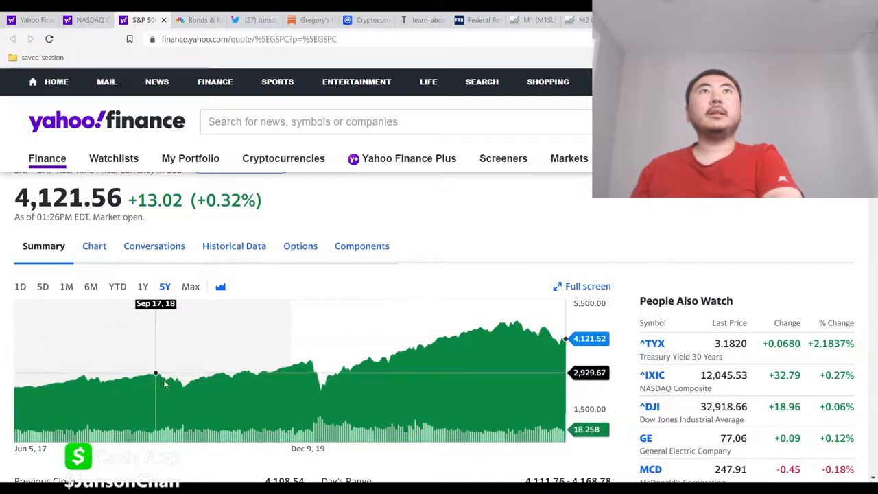
{"action": "mouse_move", "coordinate": [321, 392]}
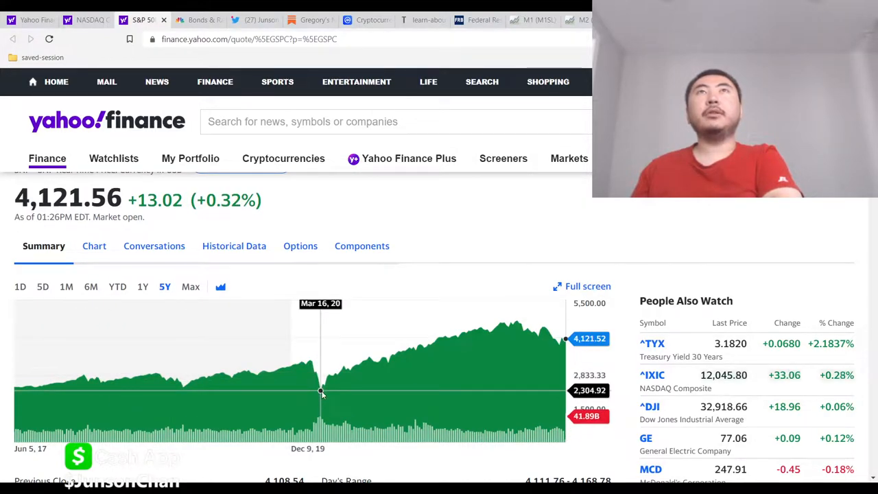
{"action": "mouse_move", "coordinate": [280, 178]}
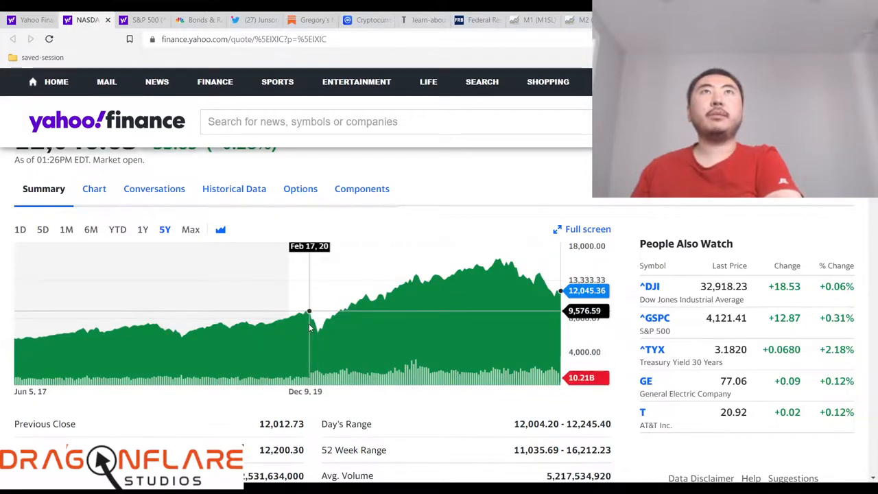
{"action": "scroll", "scroll_direction": "up", "scroll_amount": 3}
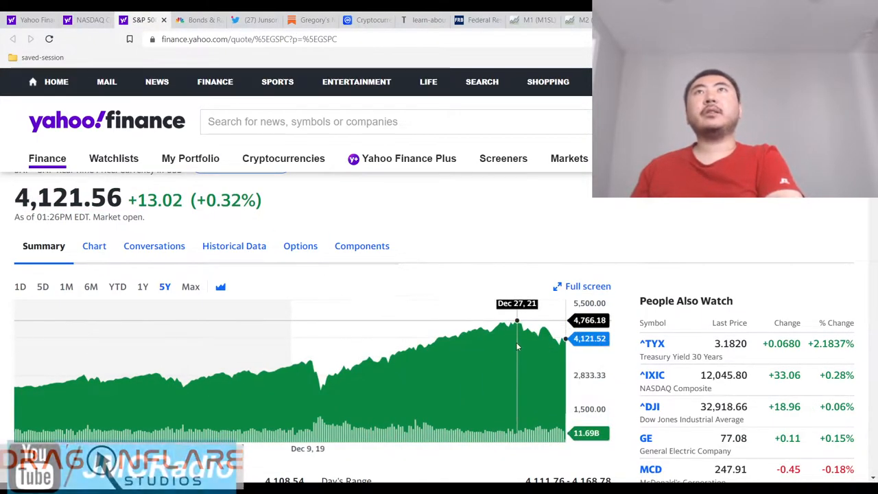
{"action": "mouse_move", "coordinate": [568, 353]}
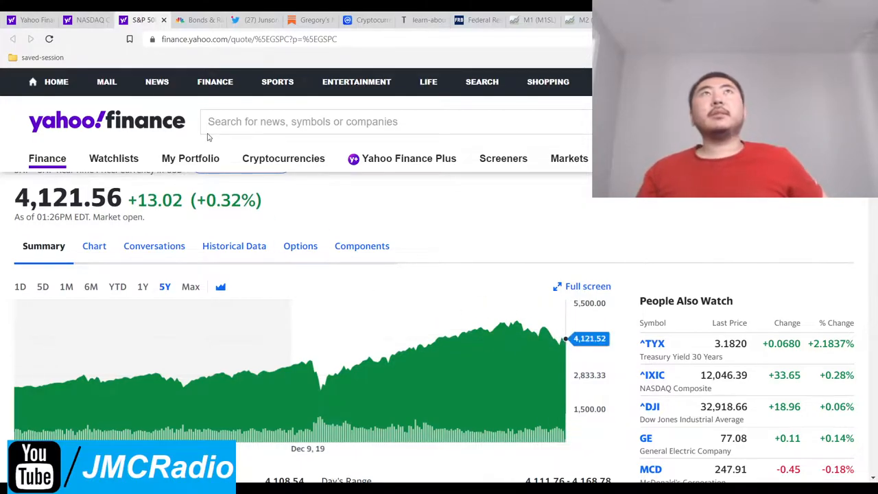
Return to the Yahoo Finance homepage, glance at CNBC's bond yields page, and come back.
{"action": "left_click", "coordinate": [107, 121]}
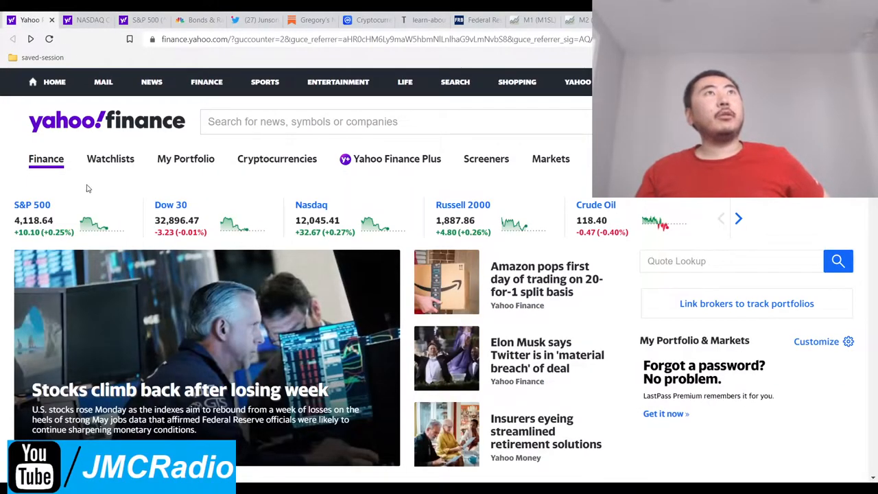
{"action": "mouse_move", "coordinate": [626, 333]}
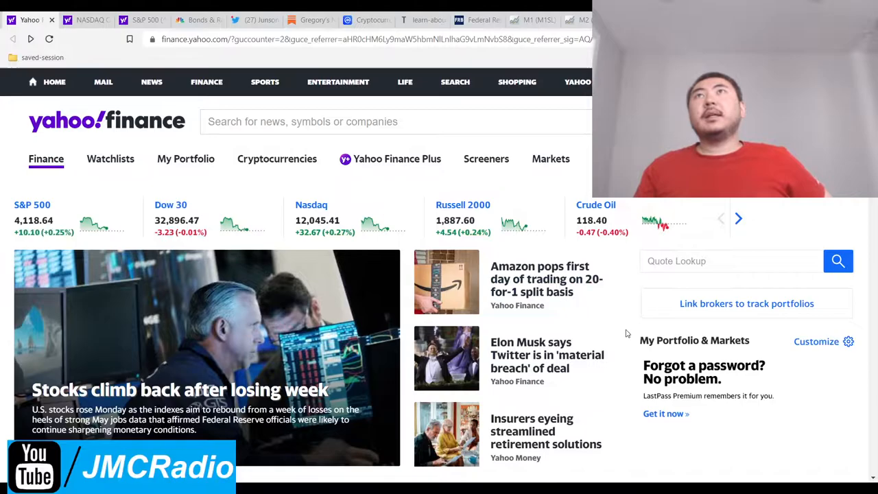
{"action": "scroll", "scroll_direction": "down", "scroll_amount": 3}
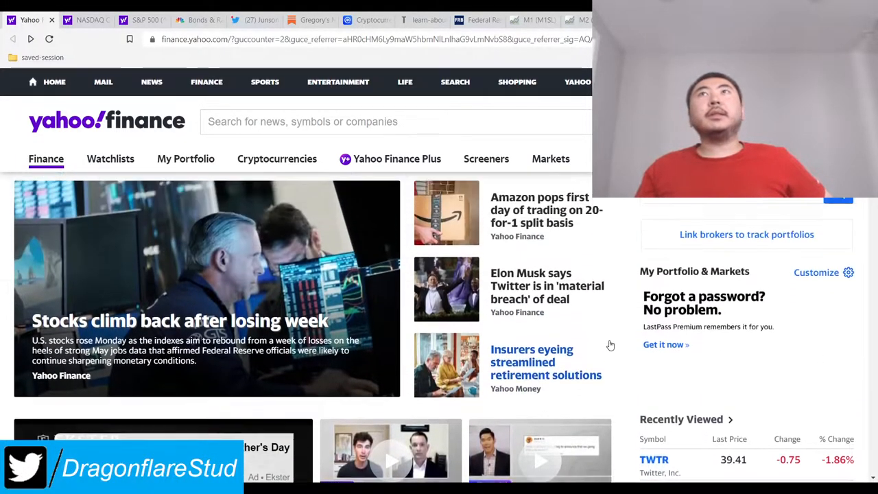
{"action": "left_click", "coordinate": [197, 19]}
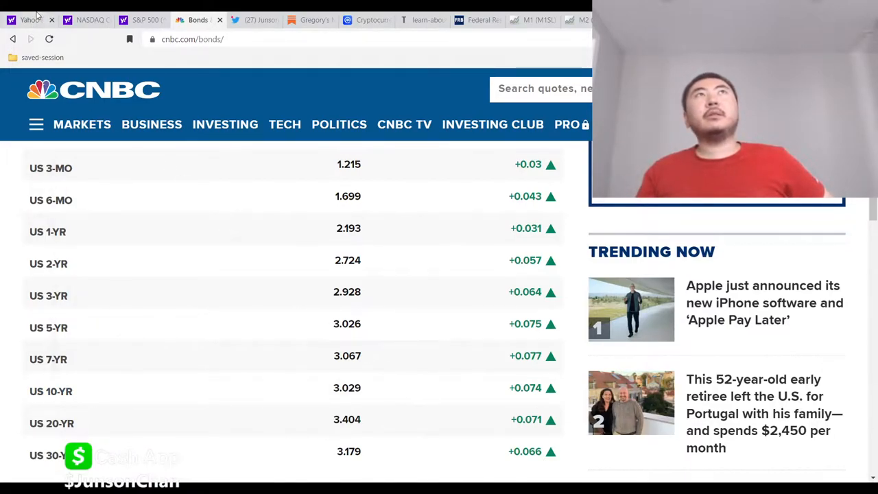
{"action": "left_click", "coordinate": [30, 19]}
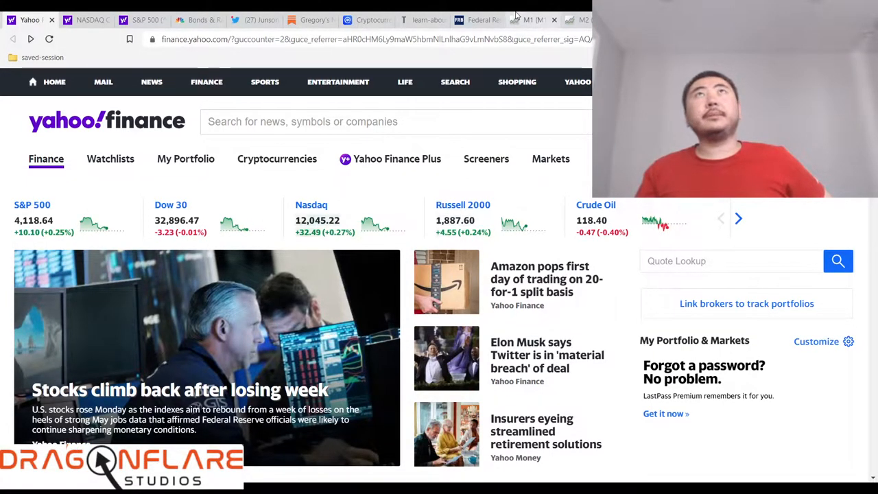
{"action": "left_click", "coordinate": [423, 19]}
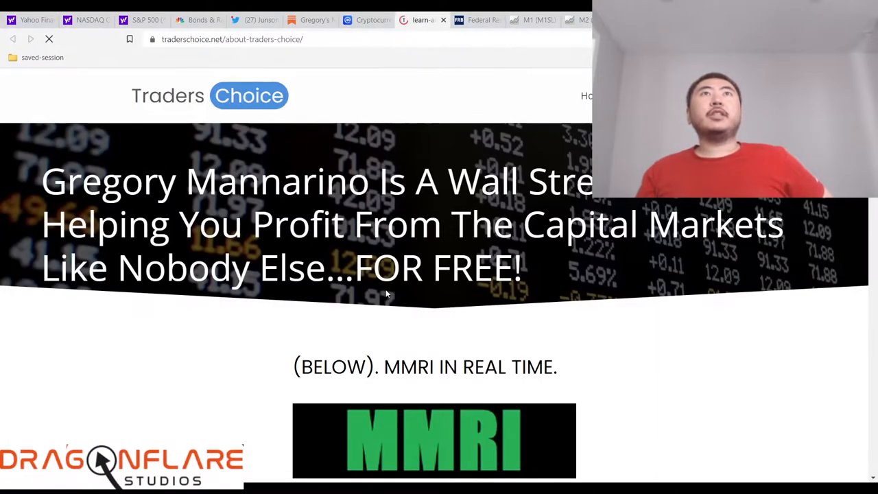
{"action": "left_click", "coordinate": [364, 19]}
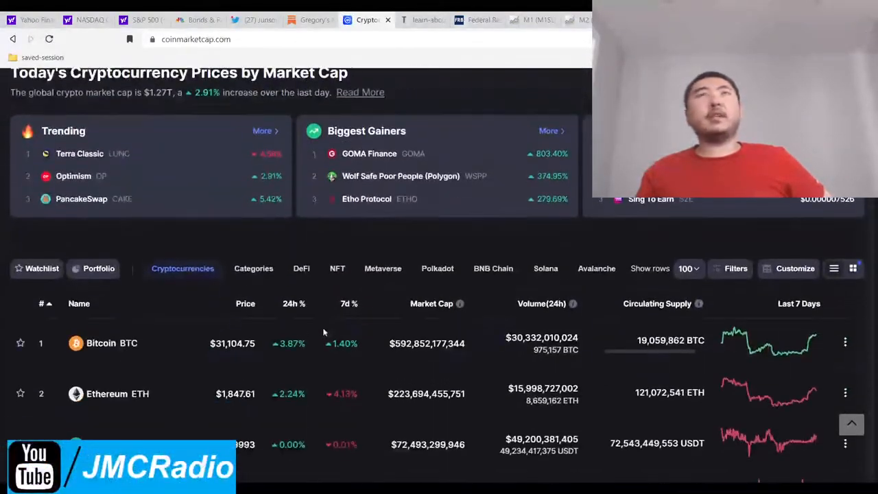
{"action": "left_click", "coordinate": [27, 19]}
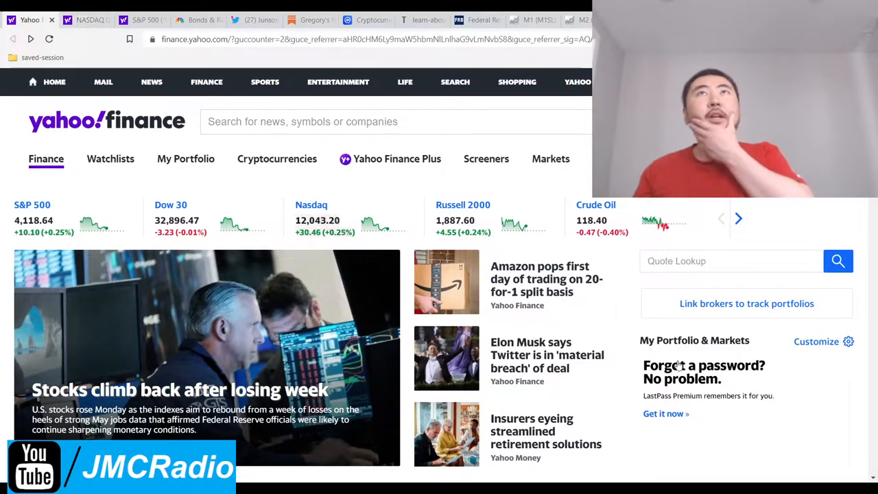
{"action": "scroll", "scroll_direction": "down", "scroll_amount": 3}
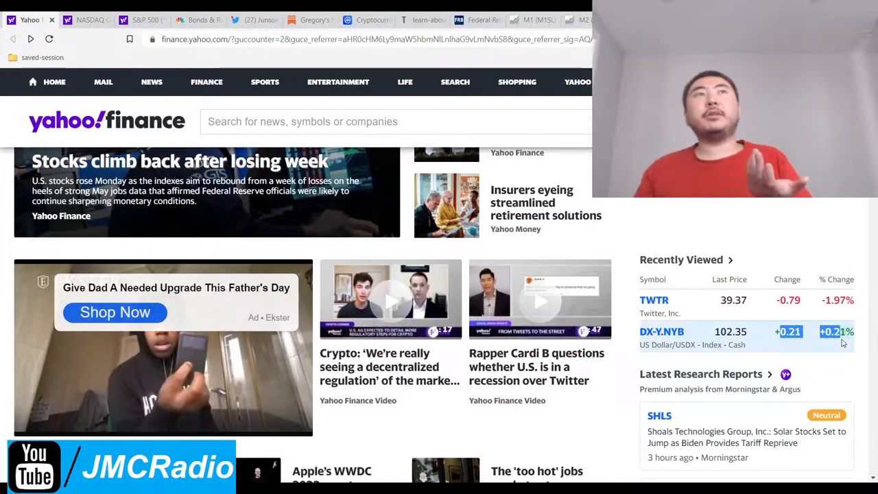
{"action": "scroll", "scroll_direction": "up", "scroll_amount": 3}
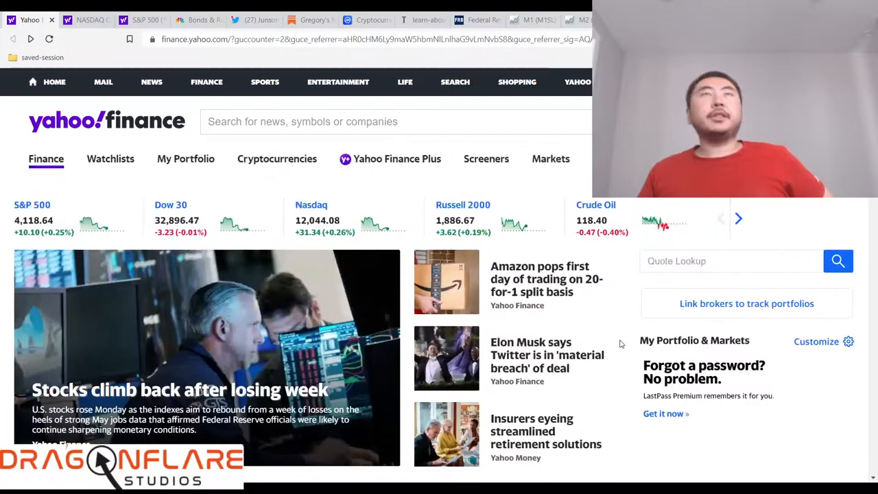
{"action": "left_click", "coordinate": [396, 121]}
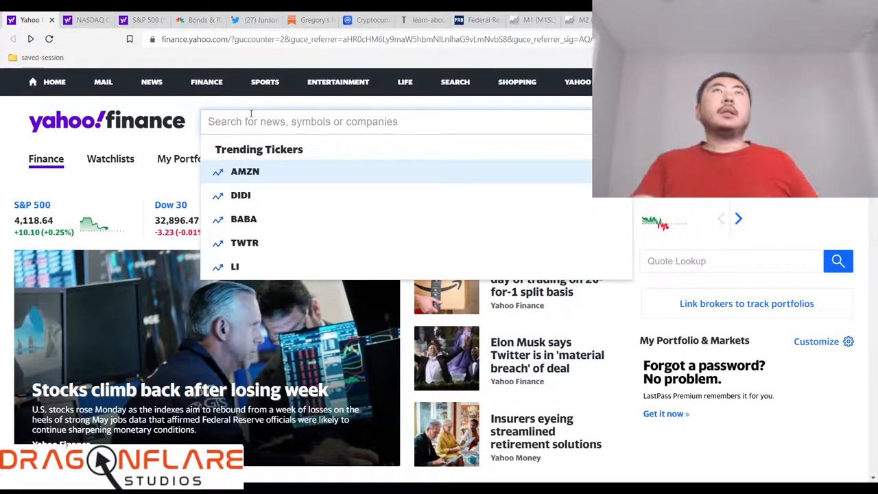
{"action": "type", "text": "spy"}
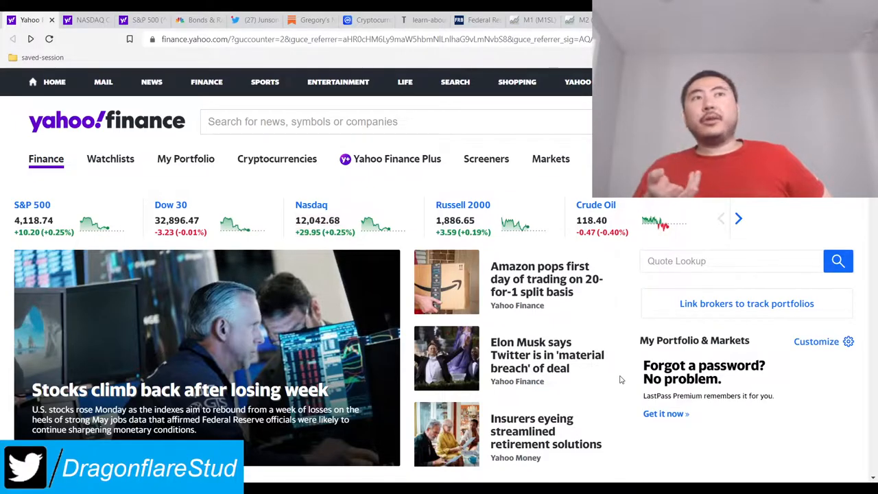
{"action": "scroll", "scroll_direction": "down", "scroll_amount": 3}
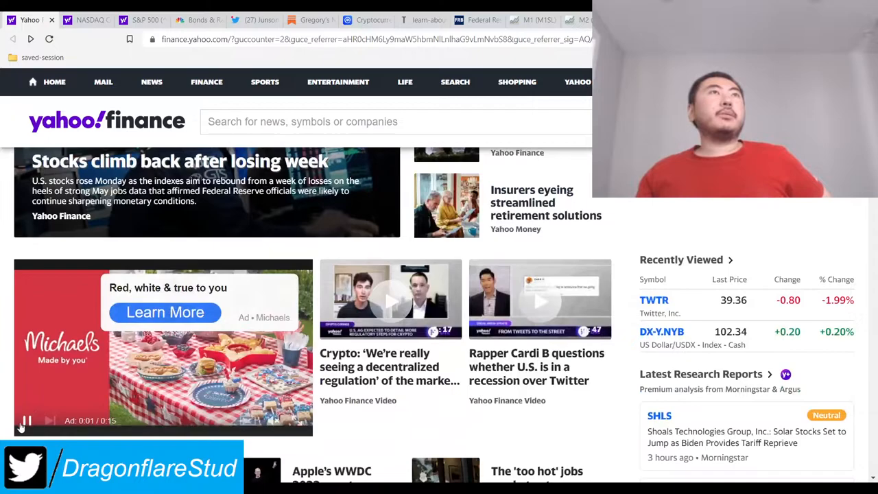
{"action": "scroll", "scroll_direction": "up", "scroll_amount": 3}
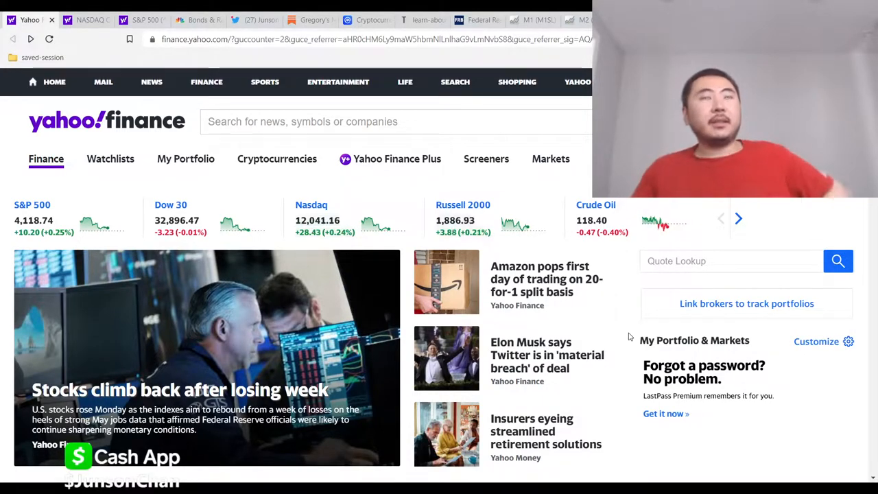
{"action": "mouse_move", "coordinate": [630, 328]}
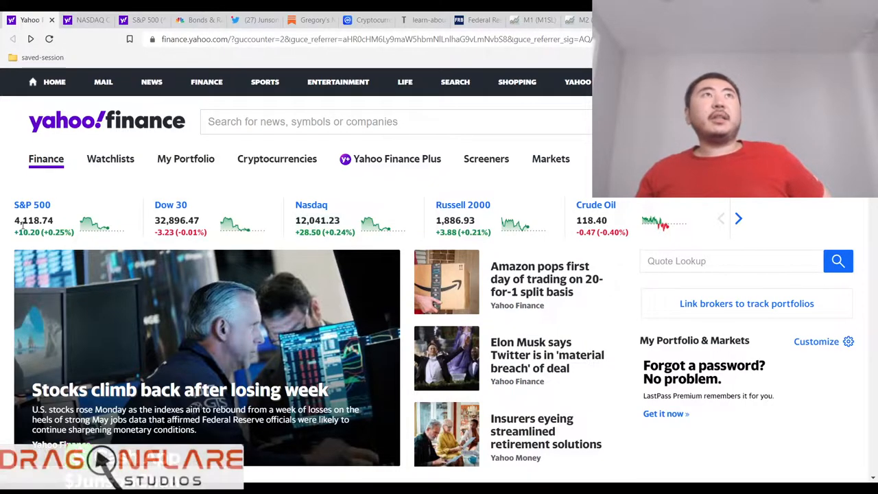
Check the full S&P 500 chart, then browse the homepage toward the Recently Viewed AMZN ticker.
{"action": "left_click", "coordinate": [32, 204]}
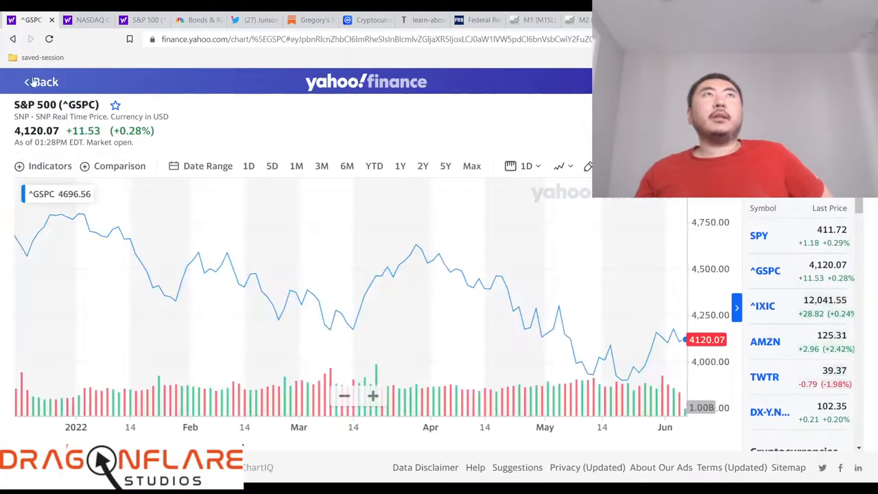
{"action": "left_click", "coordinate": [40, 82]}
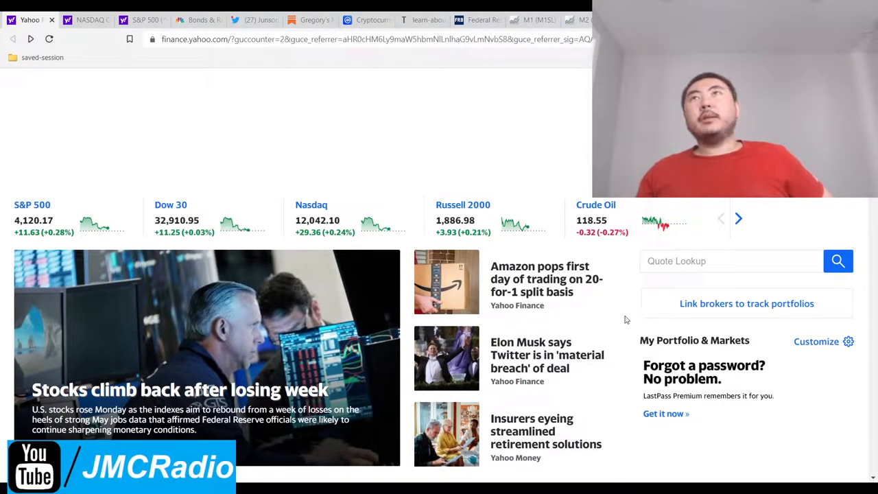
{"action": "scroll", "scroll_direction": "down", "scroll_amount": 3}
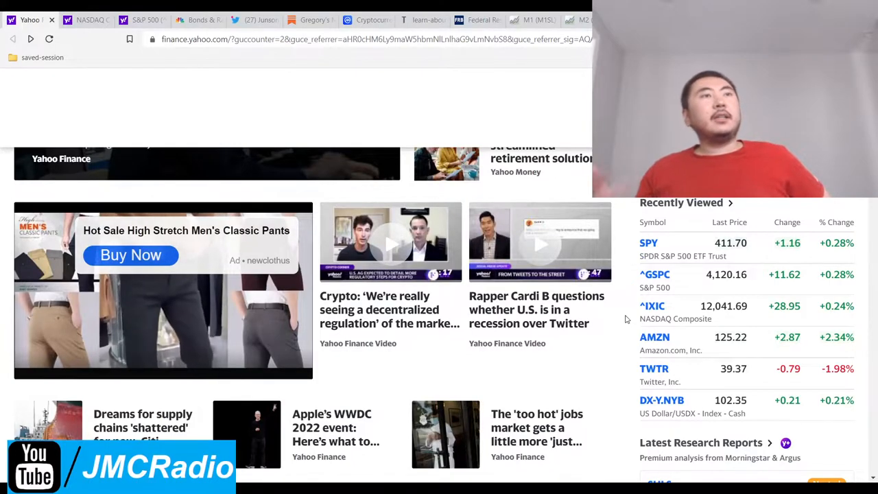
{"action": "scroll", "scroll_direction": "up", "scroll_amount": 3}
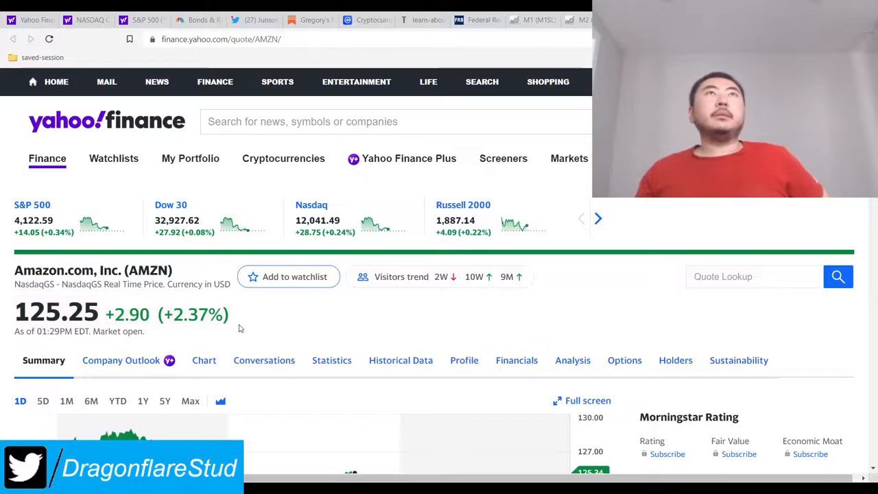
Look over the AMZN quote page and article, dismissing the floating video player.
{"action": "scroll", "scroll_direction": "down", "scroll_amount": 3}
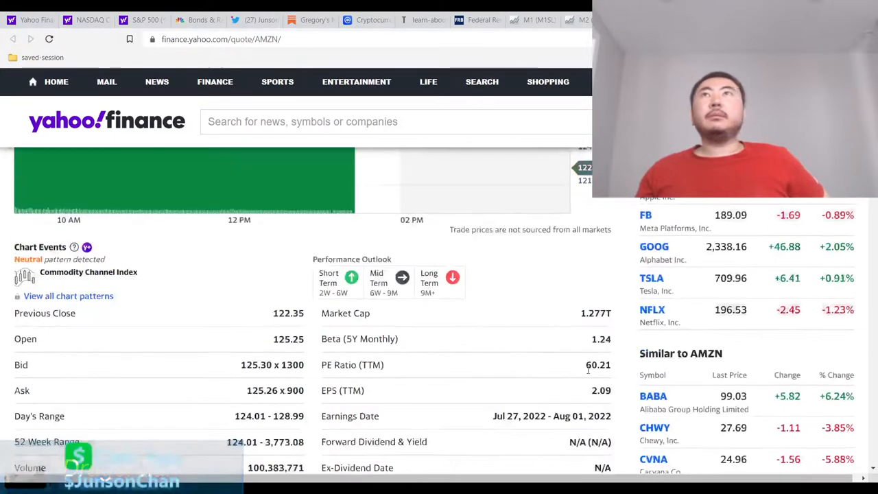
{"action": "scroll", "scroll_direction": "up", "scroll_amount": 3}
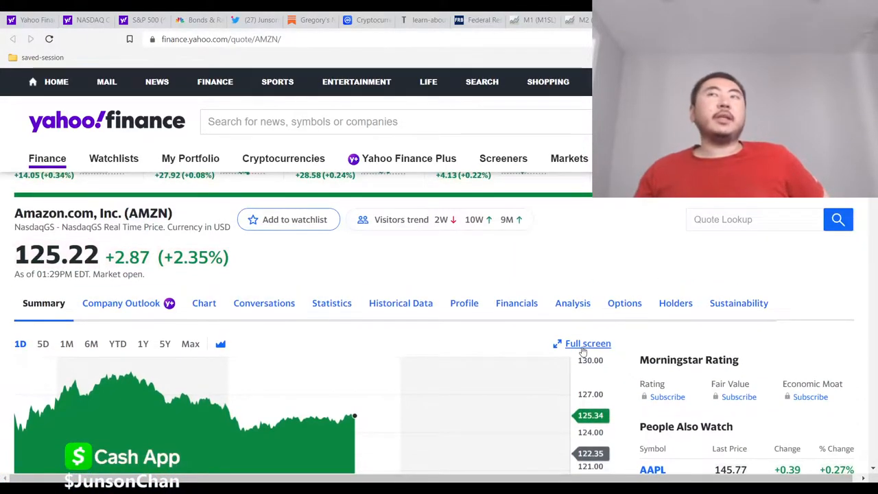
{"action": "scroll", "scroll_direction": "up", "scroll_amount": 3}
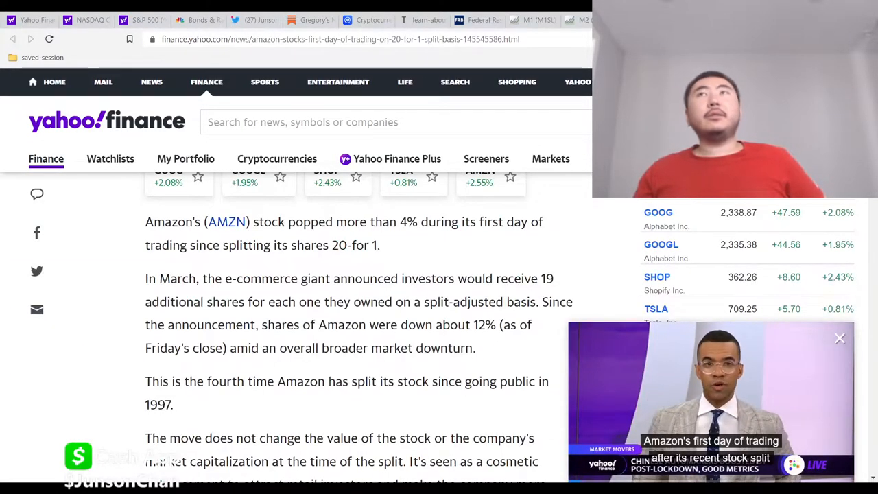
{"action": "left_click", "coordinate": [839, 337]}
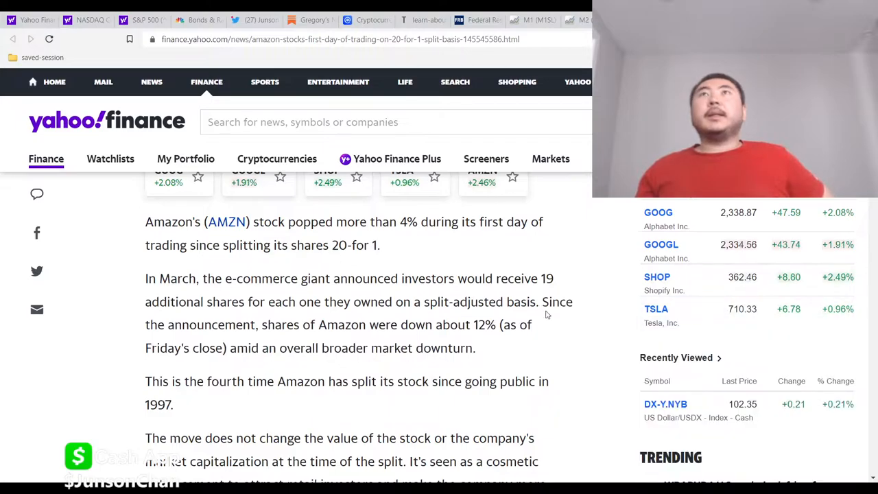
{"action": "scroll", "scroll_direction": "up", "scroll_amount": 3}
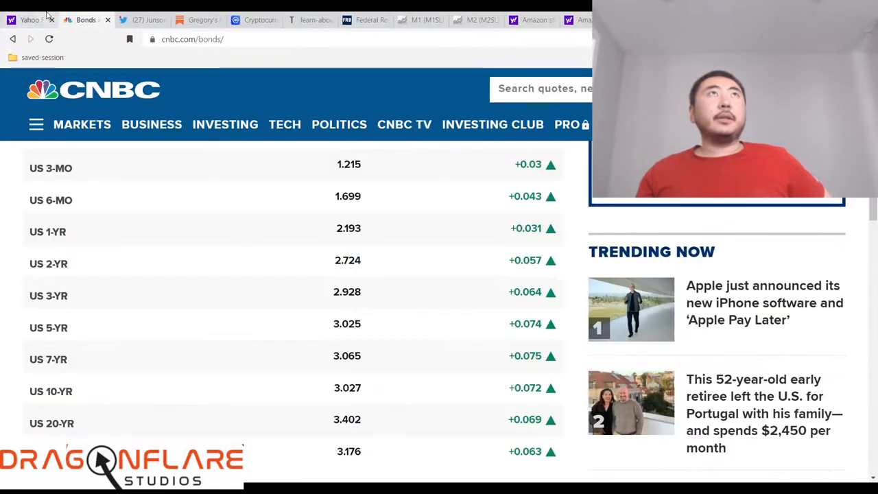
Leave CNBC's Treasury bond yields page for the Yahoo Finance homepage.
{"action": "left_click", "coordinate": [30, 19]}
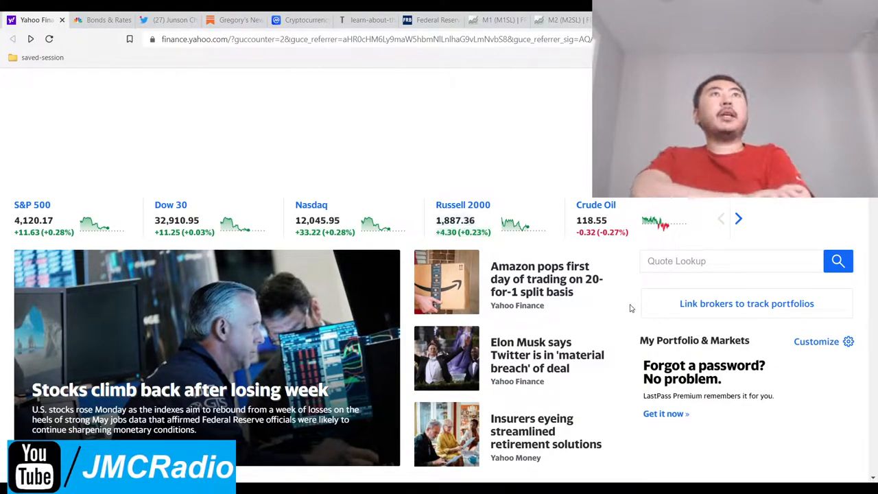
{"action": "scroll", "scroll_direction": "down", "scroll_amount": 3}
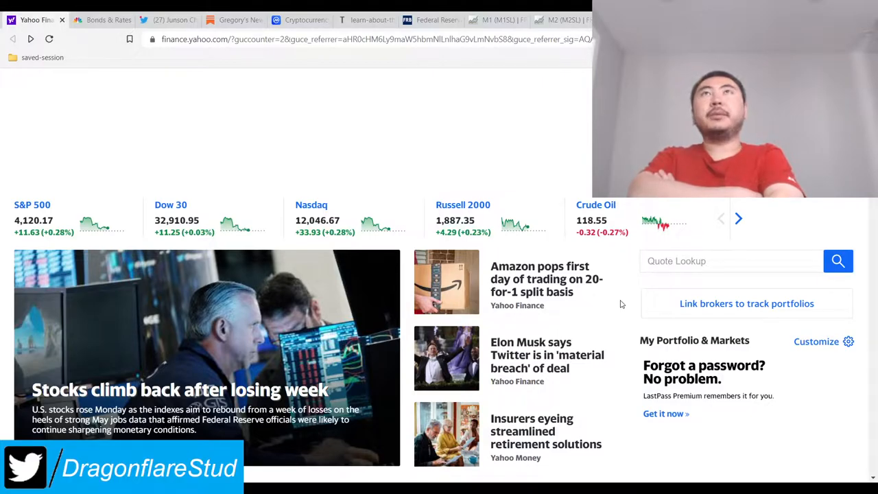
{"action": "scroll", "scroll_direction": "down", "scroll_amount": 3}
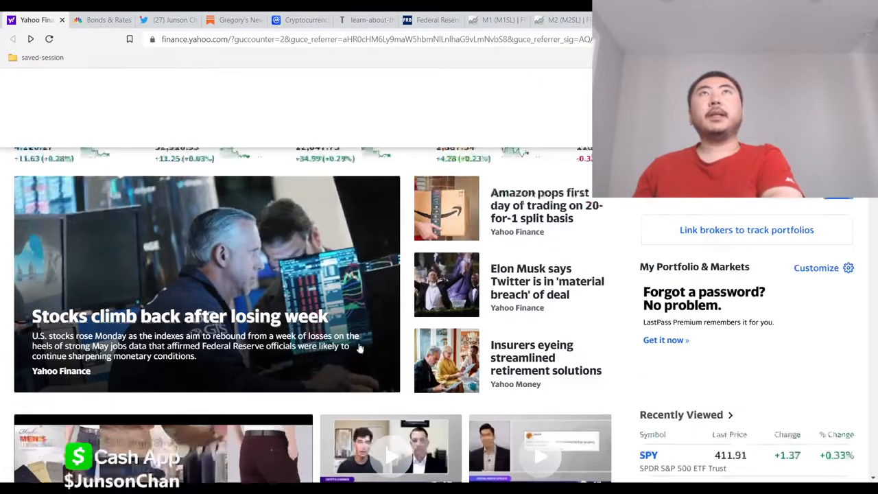
{"action": "scroll", "scroll_direction": "up", "scroll_amount": 3}
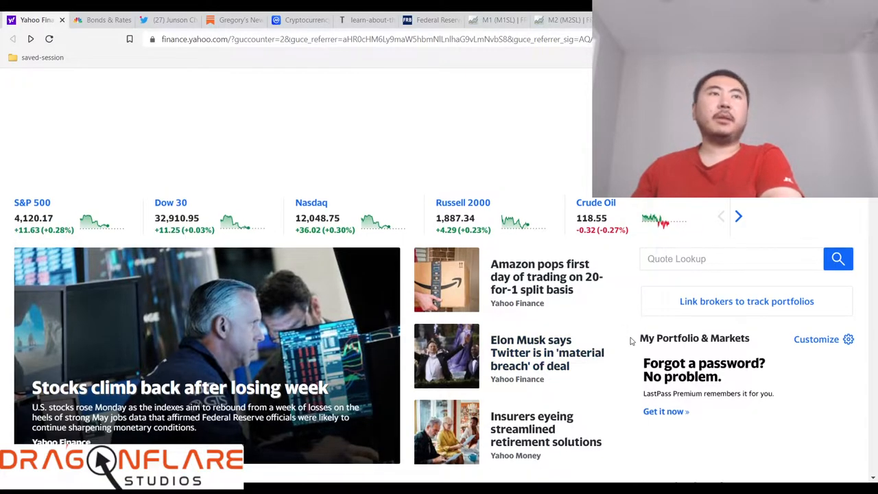
{"action": "scroll", "scroll_direction": "down", "scroll_amount": 3}
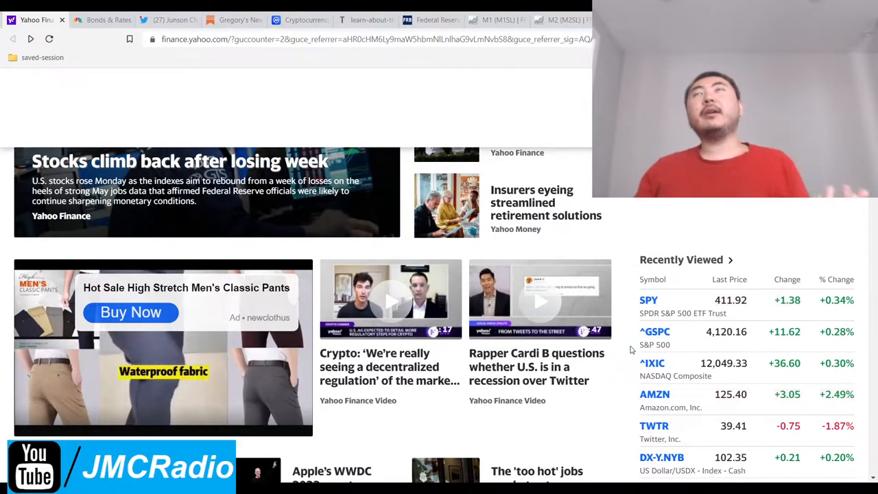
{"action": "scroll", "scroll_direction": "up", "scroll_amount": 3}
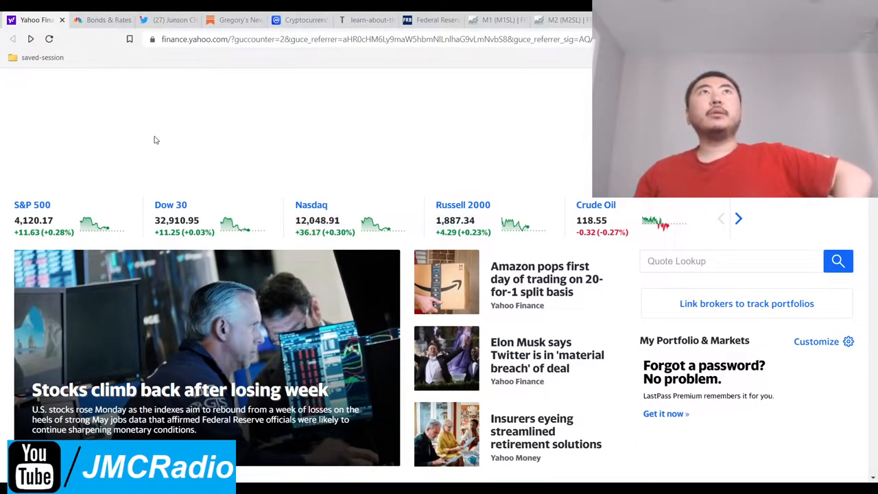
{"action": "scroll", "scroll_direction": "down", "scroll_amount": 3}
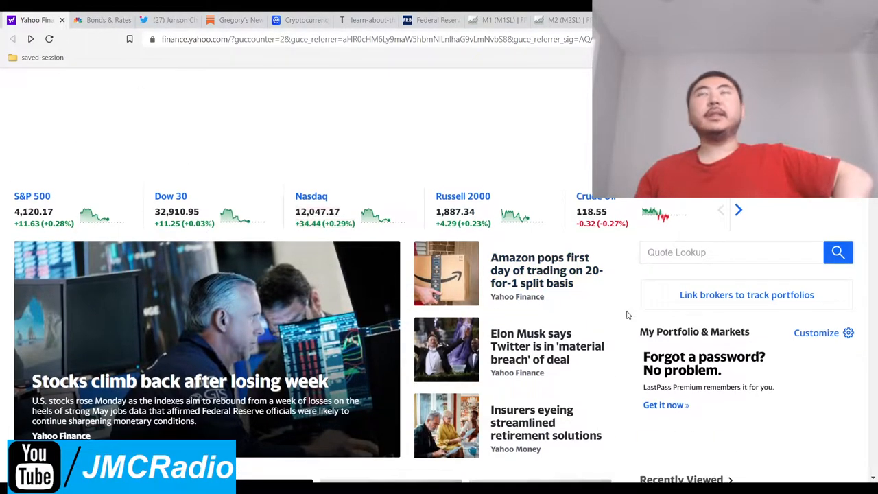
{"action": "scroll", "scroll_direction": "down", "scroll_amount": 3}
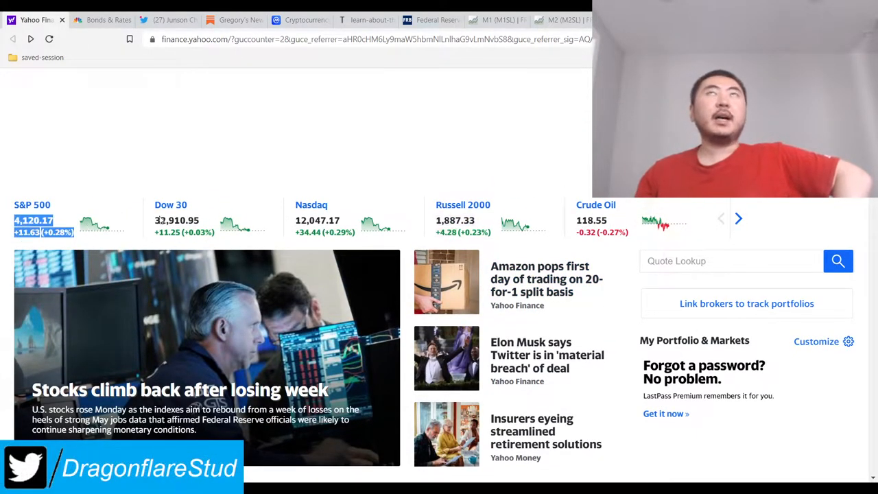
{"action": "left_click", "coordinate": [428, 19]}
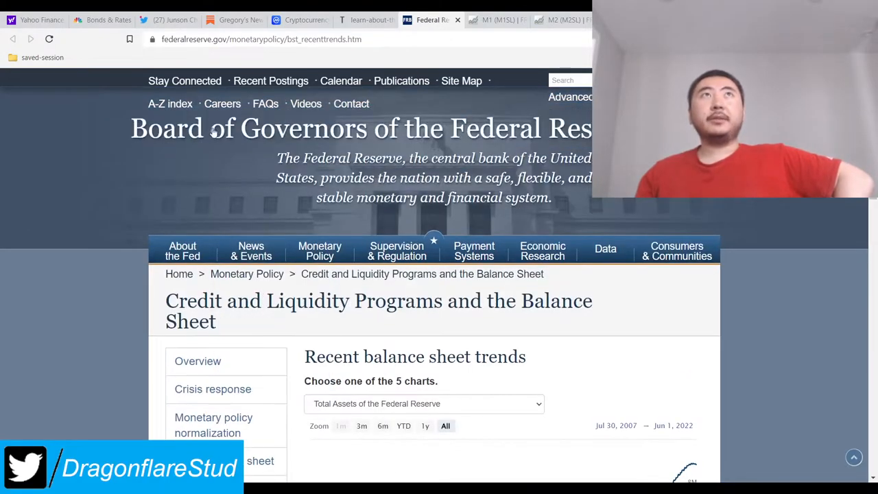
{"action": "scroll", "scroll_direction": "down", "scroll_amount": 3}
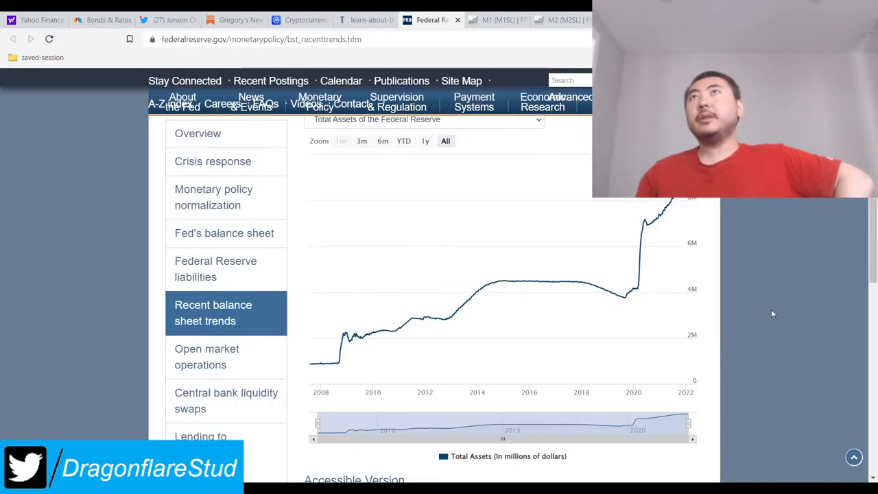
{"action": "left_click", "coordinate": [34, 19]}
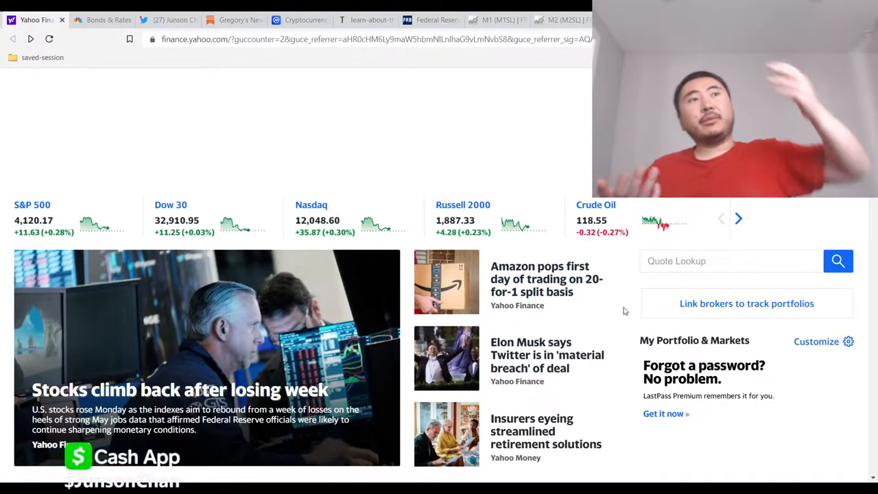
{"action": "scroll", "scroll_direction": "down", "scroll_amount": 3}
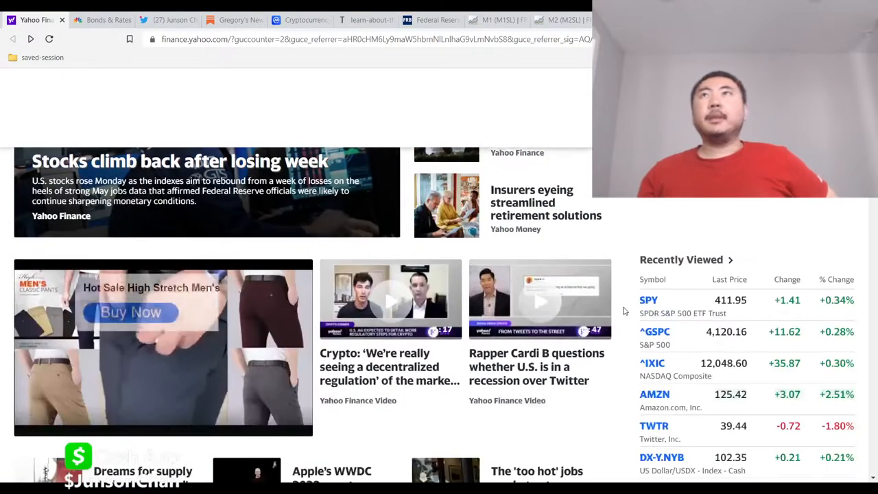
{"action": "scroll", "scroll_direction": "up", "scroll_amount": 3}
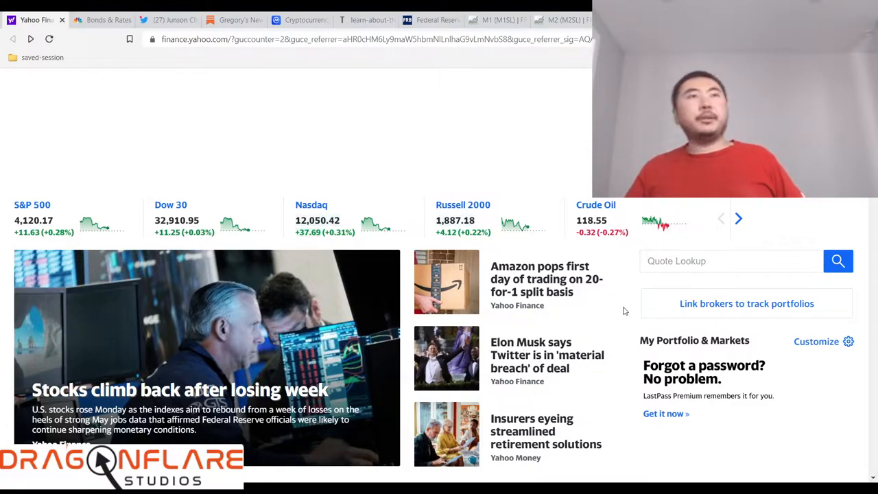
{"action": "scroll", "scroll_direction": "down", "scroll_amount": 3}
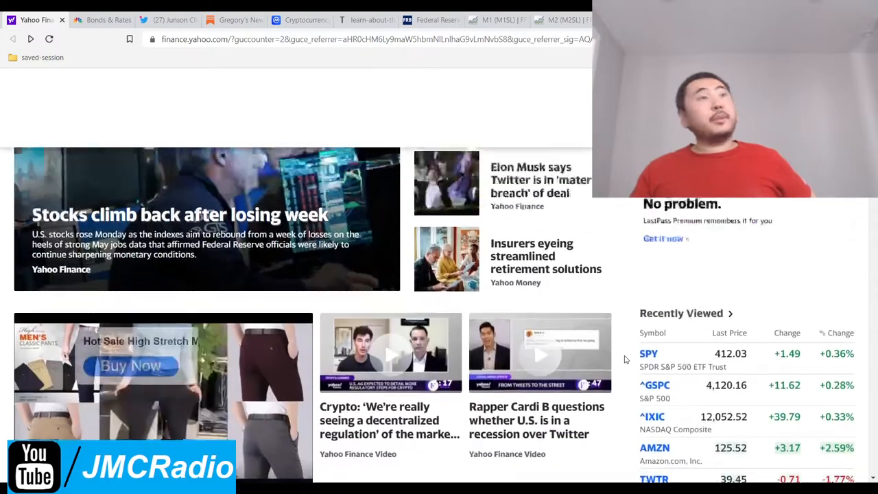
{"action": "scroll", "scroll_direction": "up", "scroll_amount": 3}
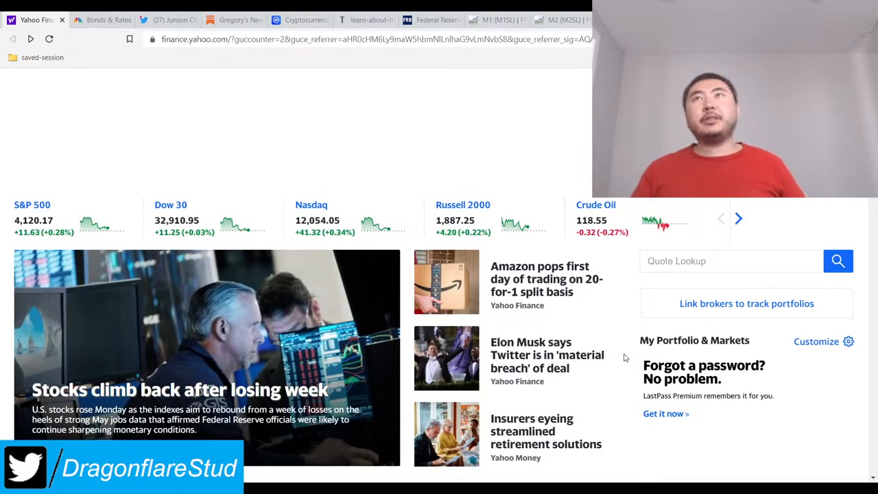
{"action": "mouse_move", "coordinate": [583, 345]}
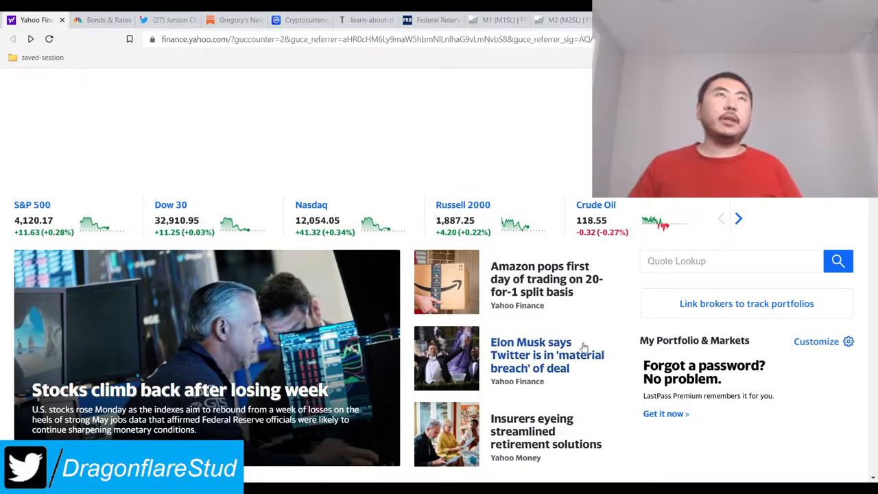